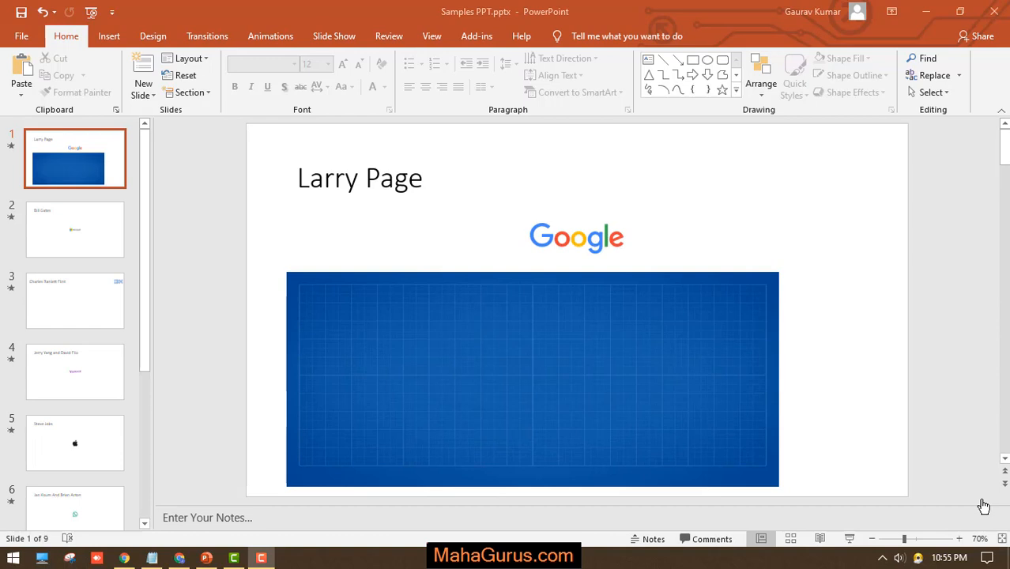
pyautogui.moveTo(279, 204)
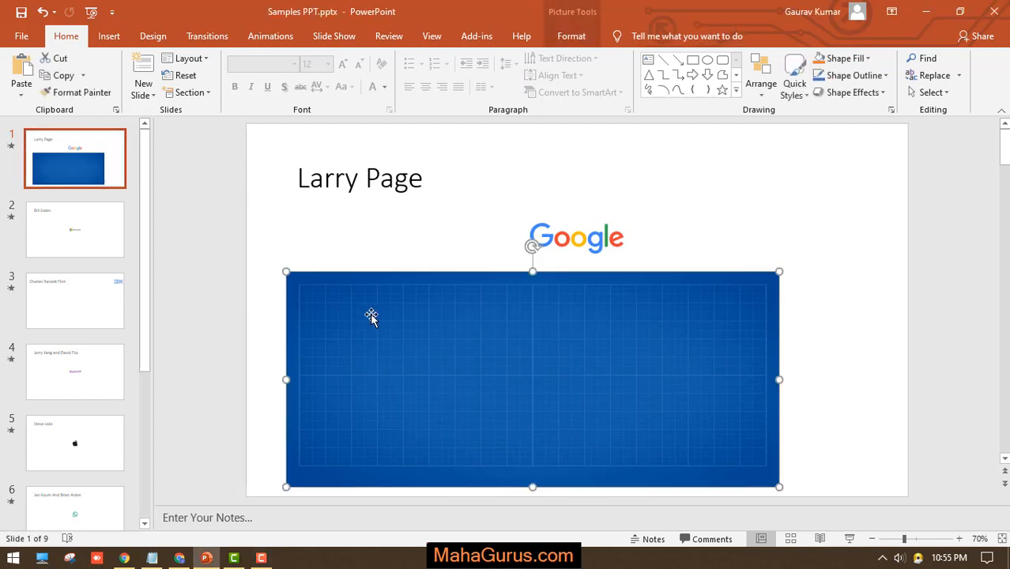
pyautogui.moveTo(632, 387)
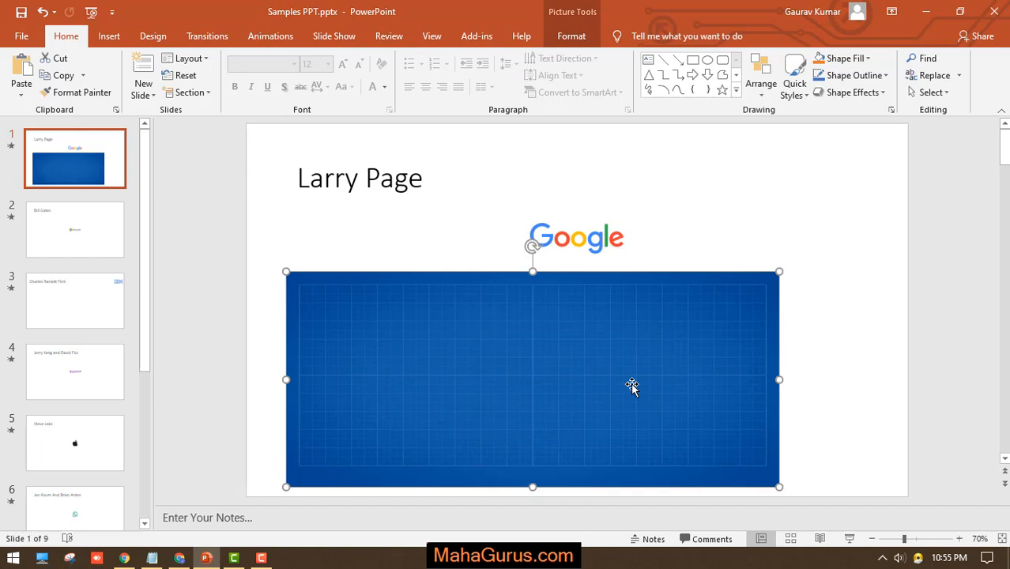
pyautogui.moveTo(819, 342)
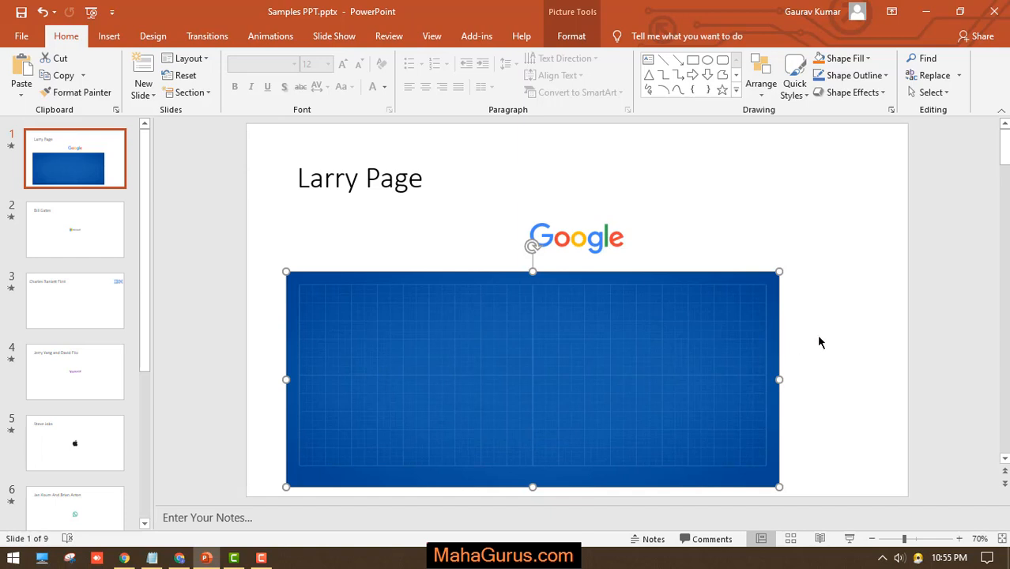
pyautogui.click(820, 342)
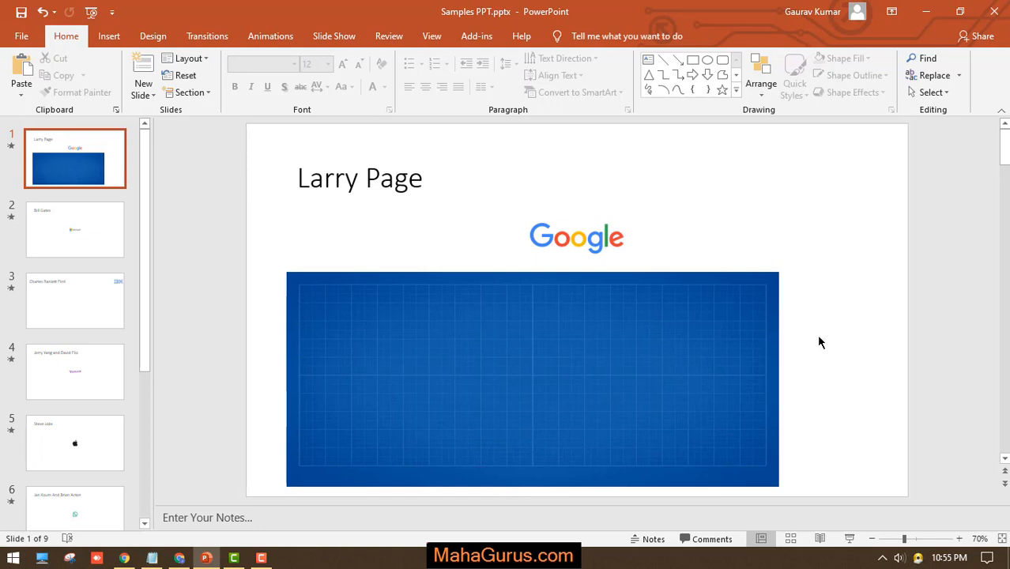
pyautogui.moveTo(845, 321)
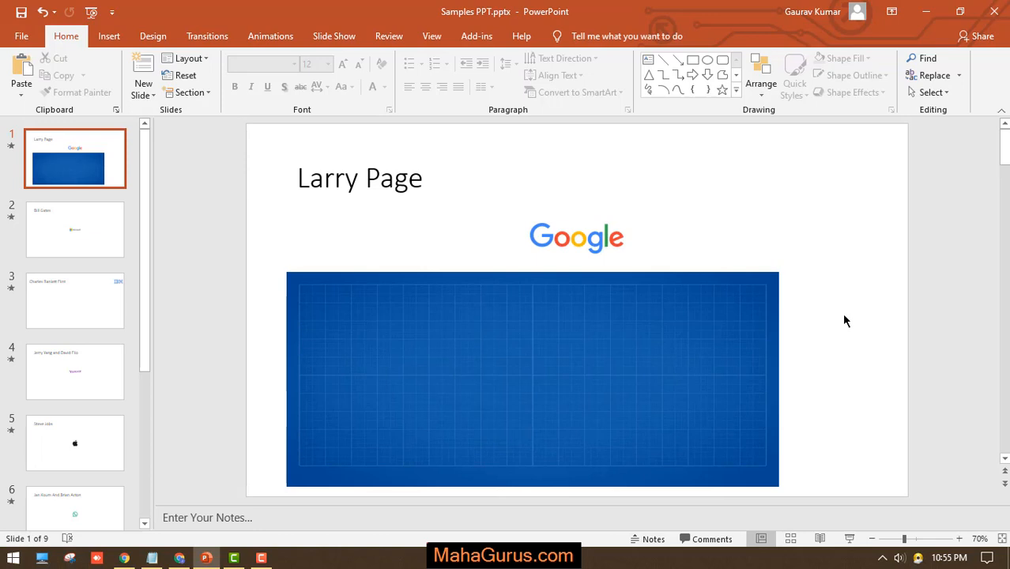
pyautogui.click(109, 36)
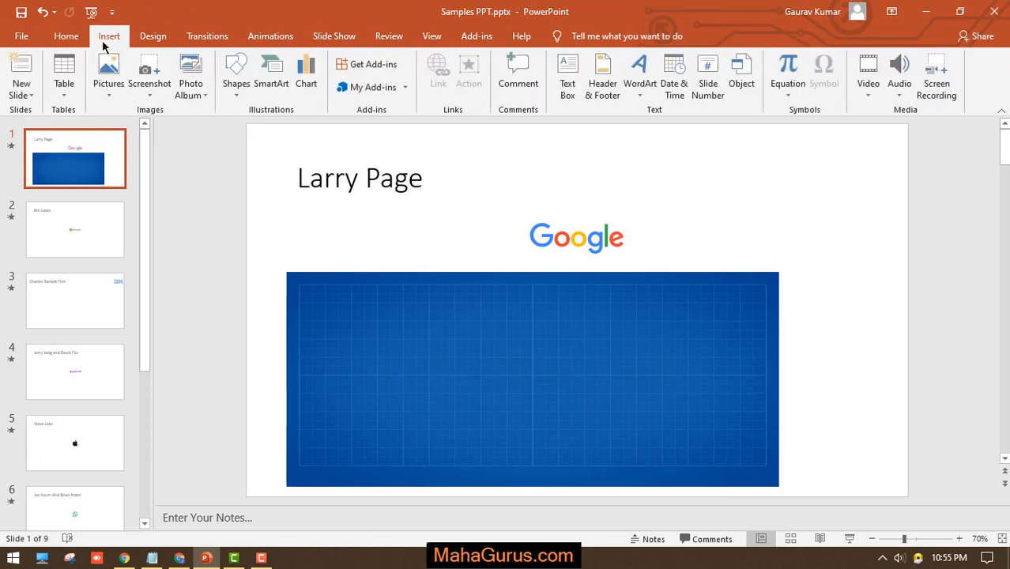
pyautogui.moveTo(691, 132)
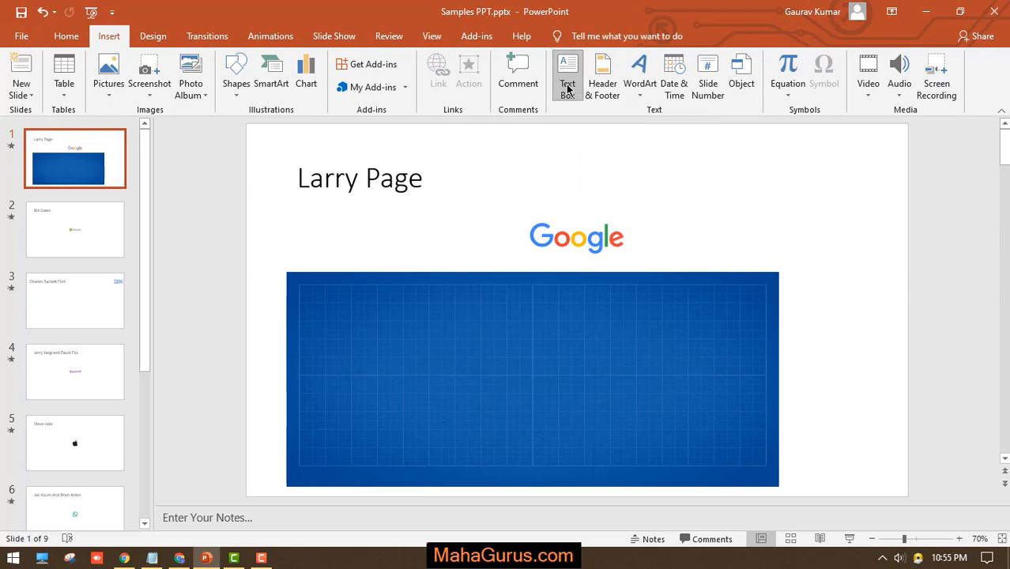
pyautogui.click(567, 75)
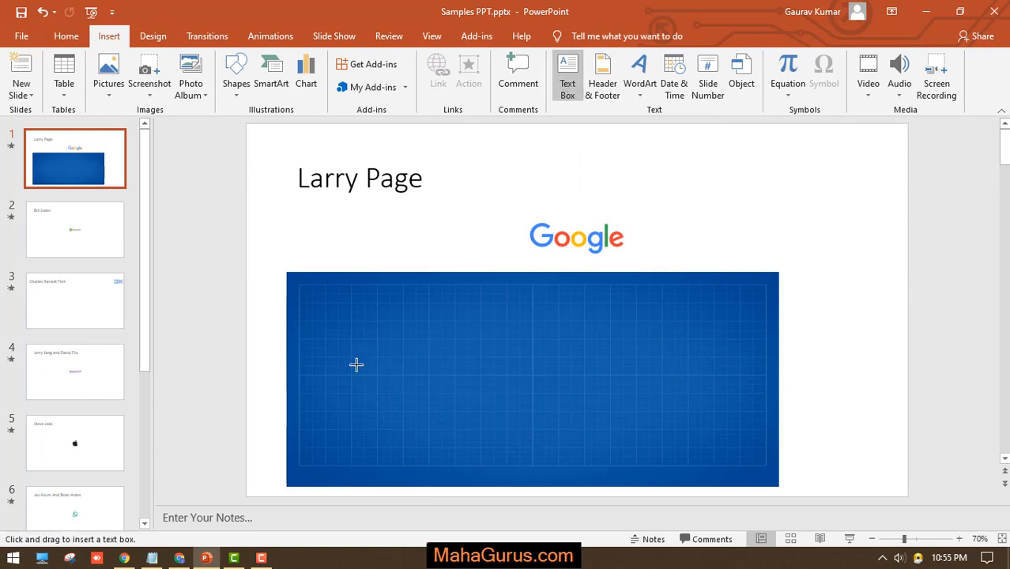
pyautogui.click(357, 365)
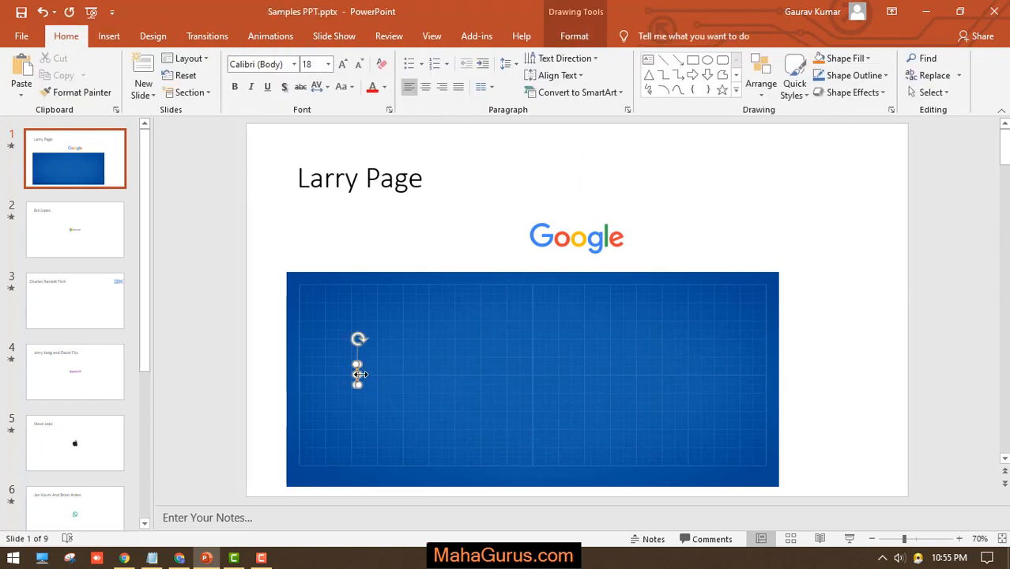
pyautogui.moveTo(358, 374); pyautogui.dragTo(694, 375)
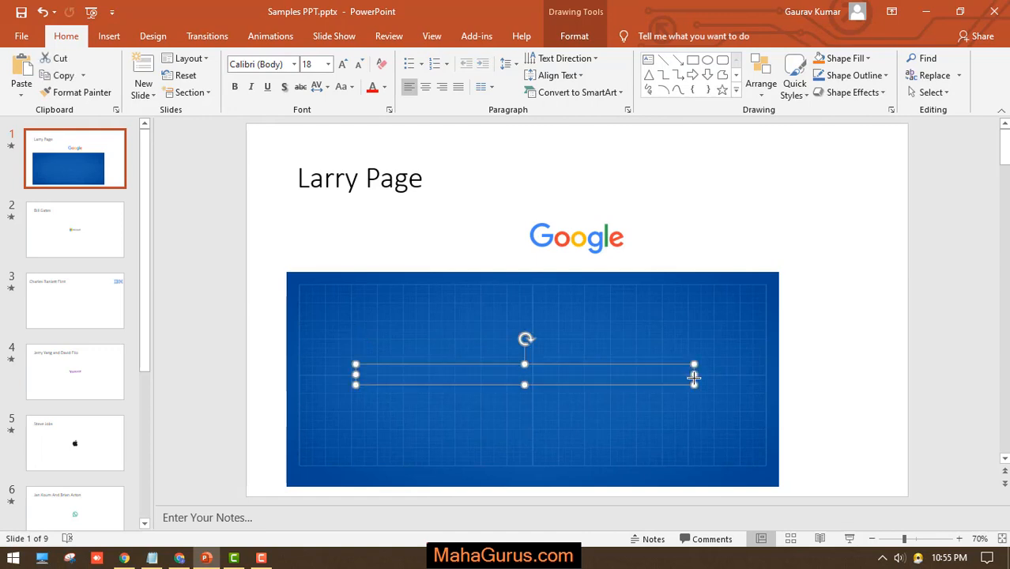
pyautogui.moveTo(526, 376)
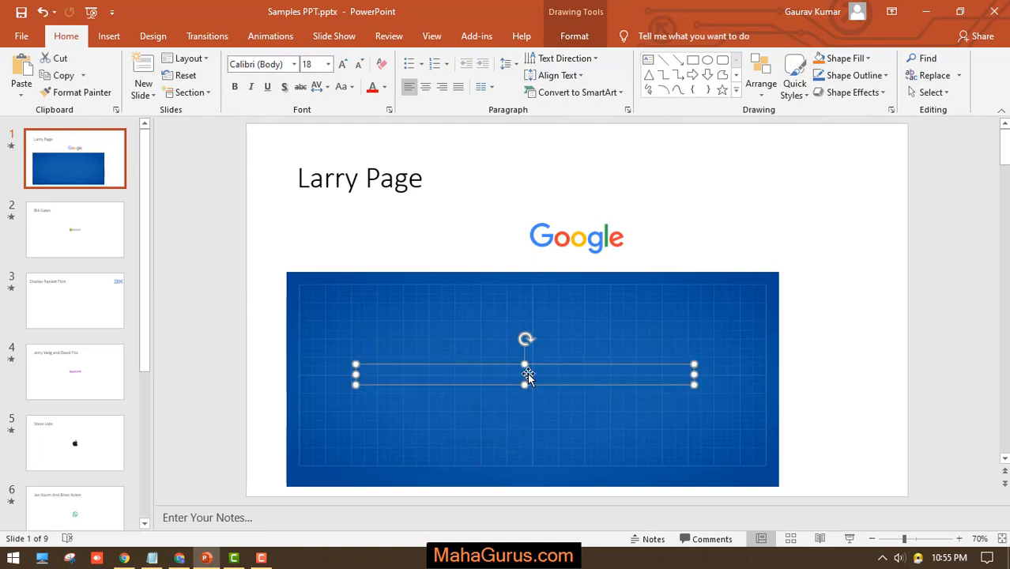
pyautogui.write('WWW.M')
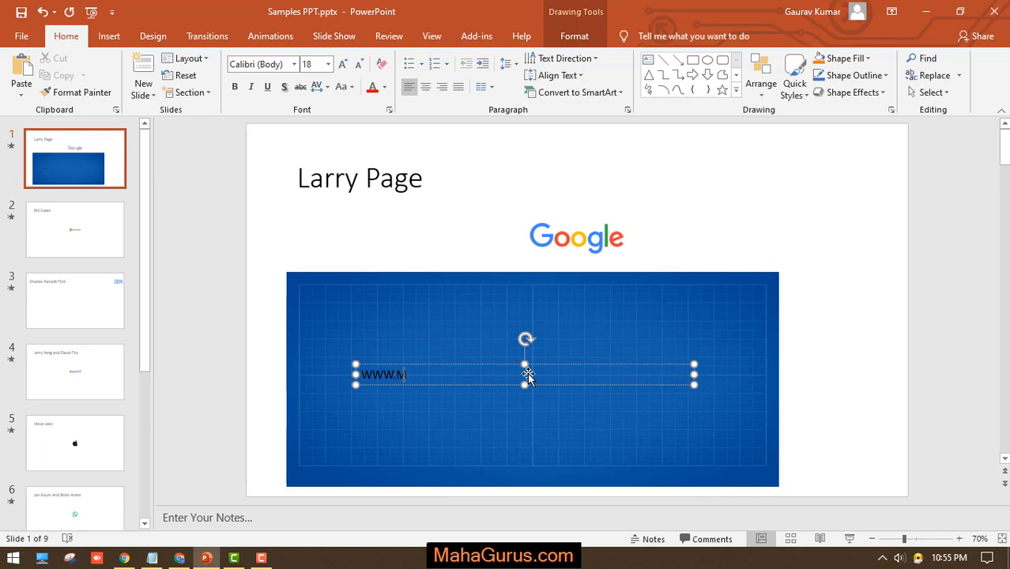
pyautogui.write('AHAGURU')
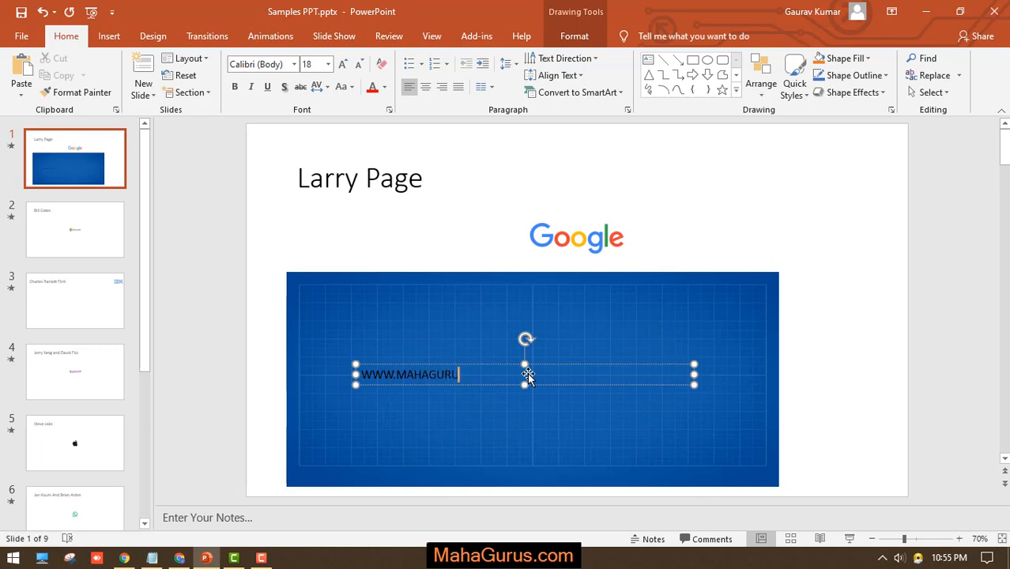
pyautogui.write('S.COM')
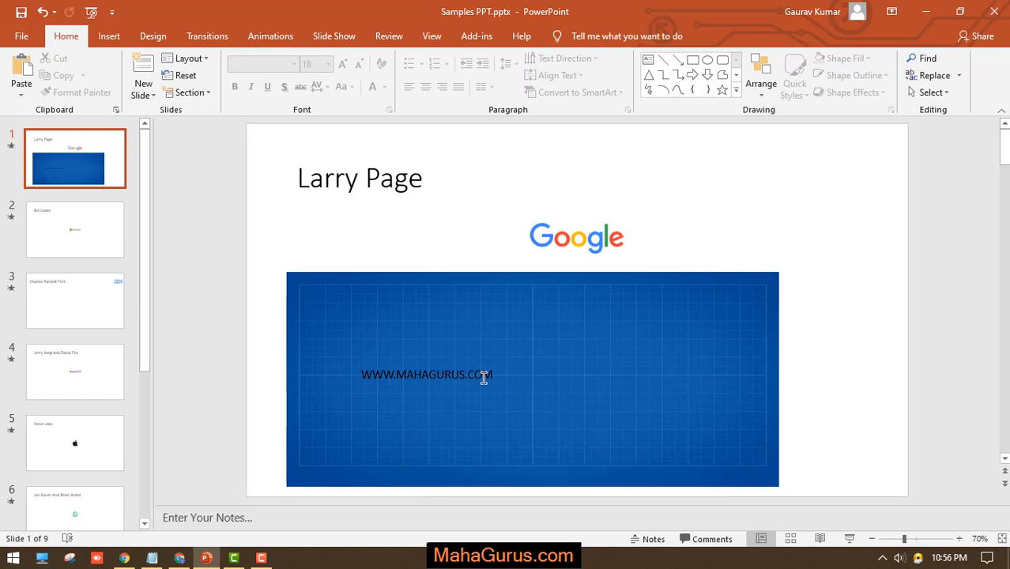
pyautogui.click(427, 373)
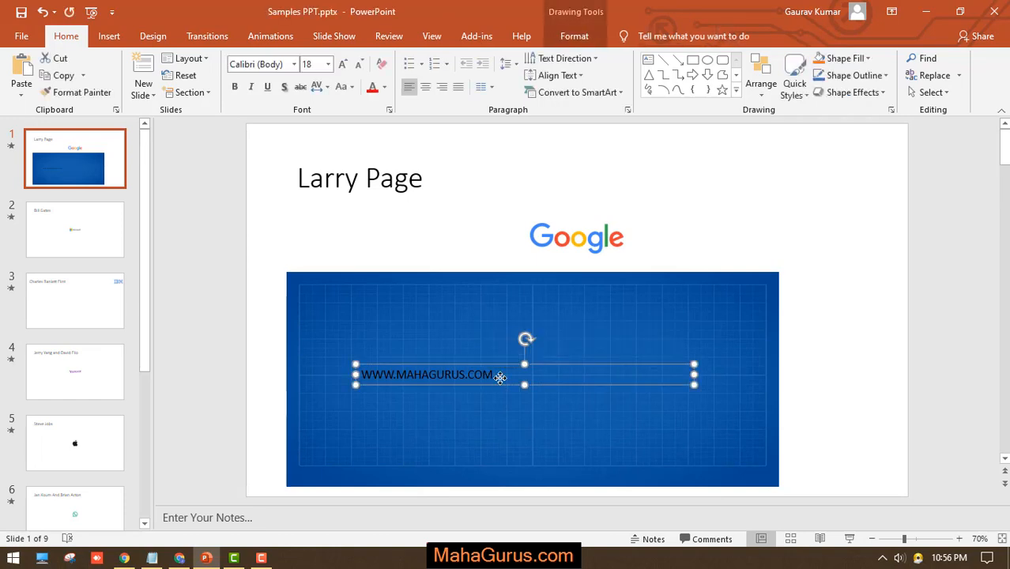
pyautogui.rightClick(498, 375)
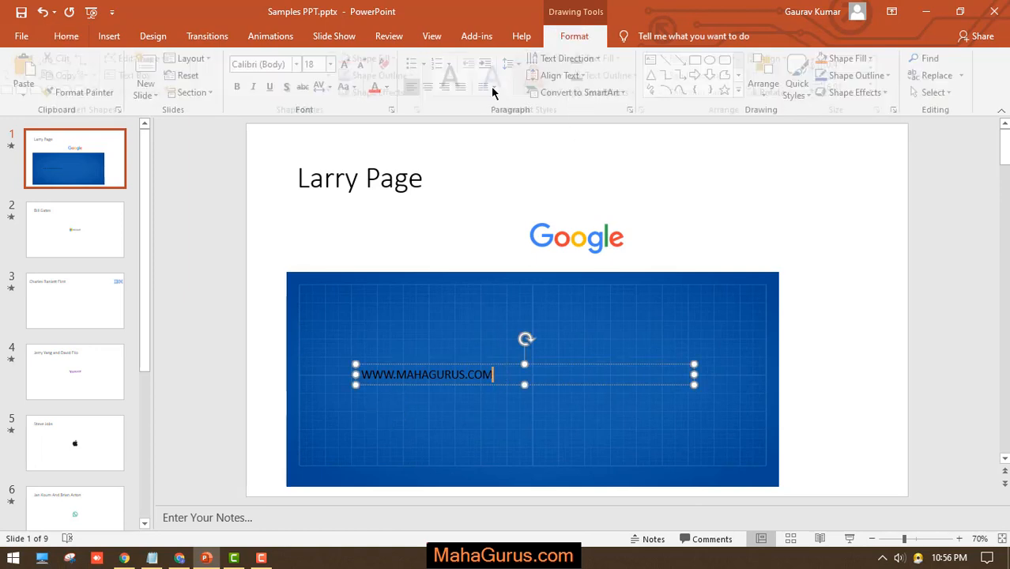
pyautogui.click(374, 57)
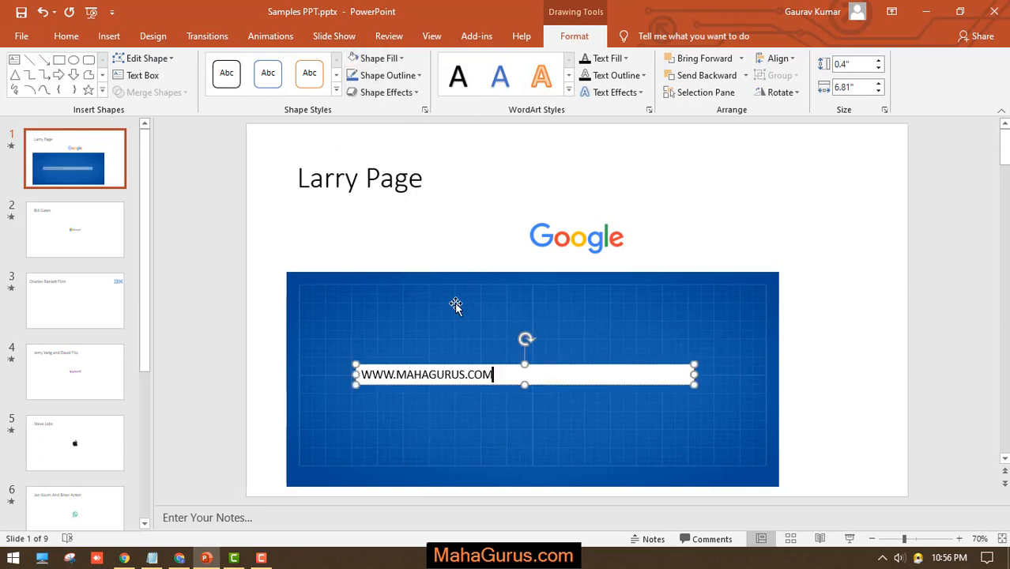
pyautogui.click(893, 384)
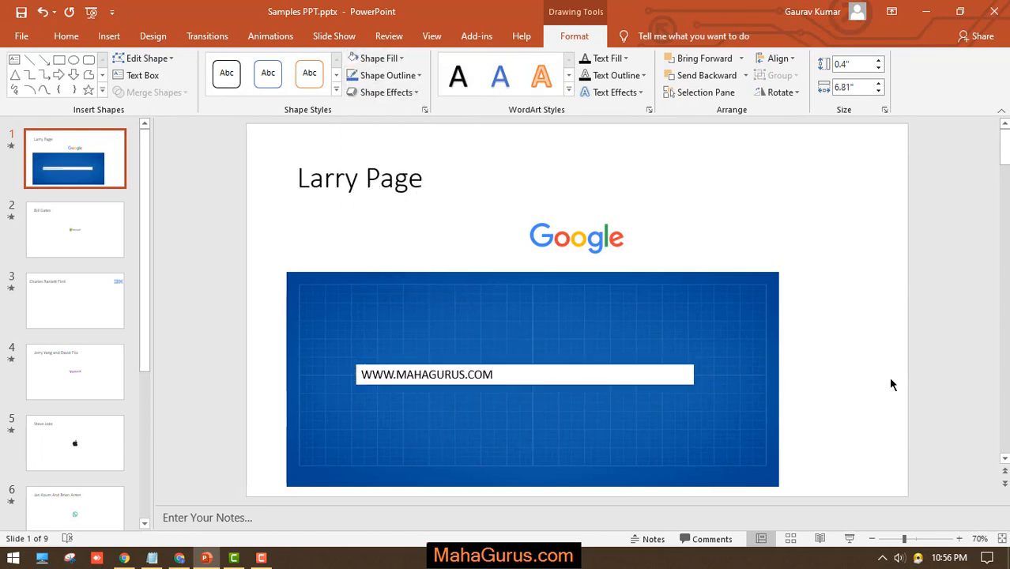
pyautogui.click(523, 374)
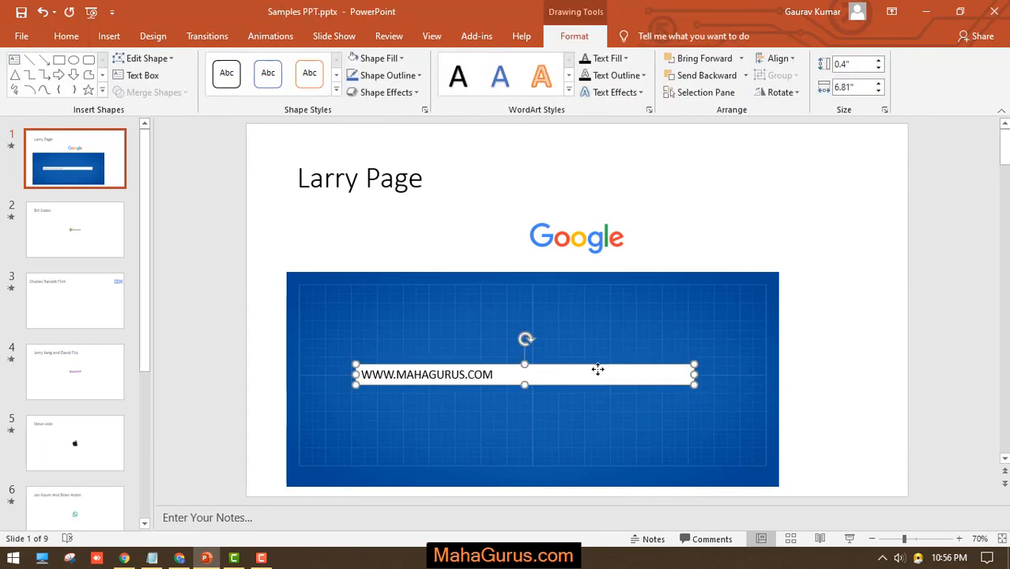
pyautogui.click(379, 58)
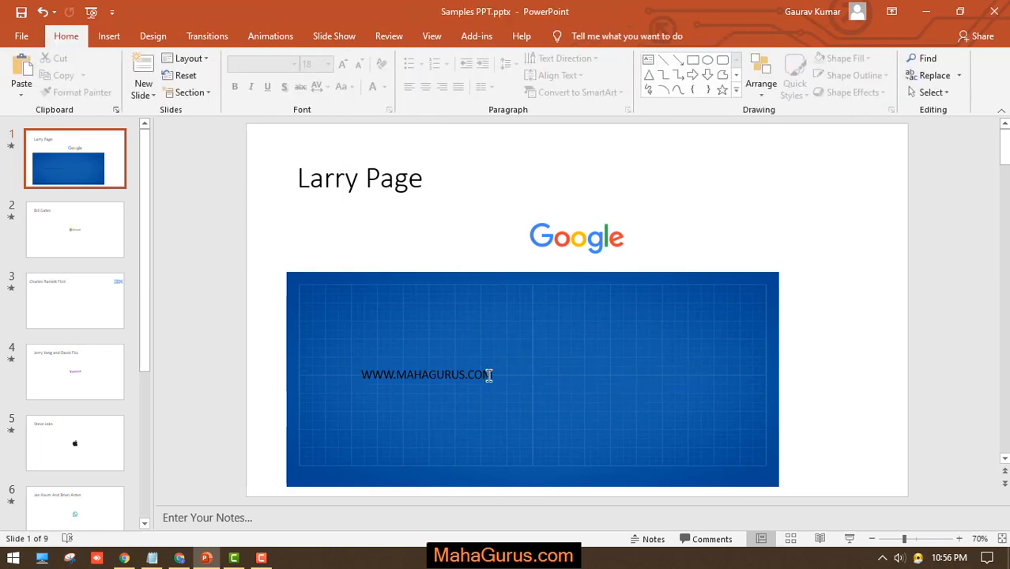
pyautogui.click(427, 375)
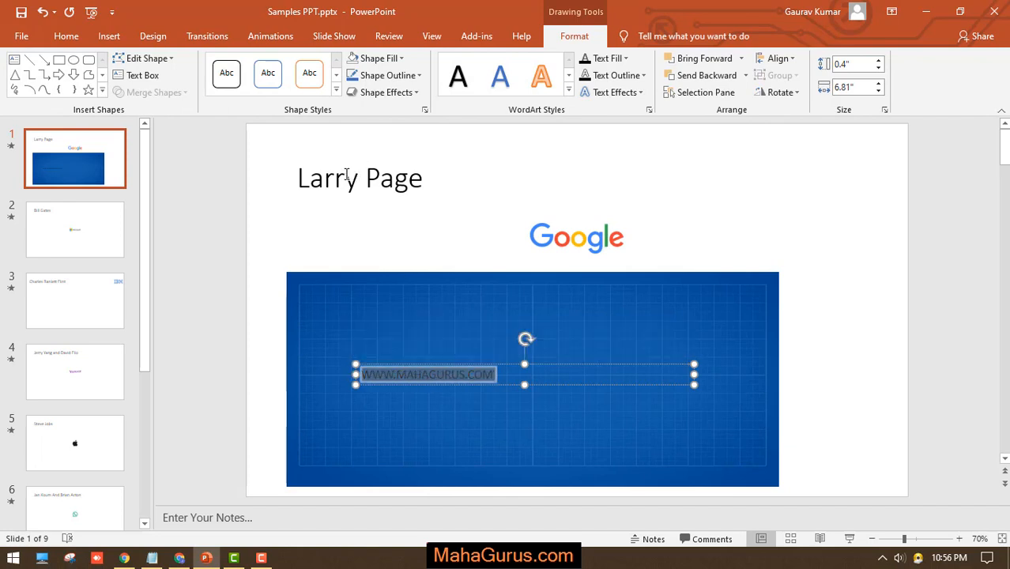
pyautogui.click(479, 373)
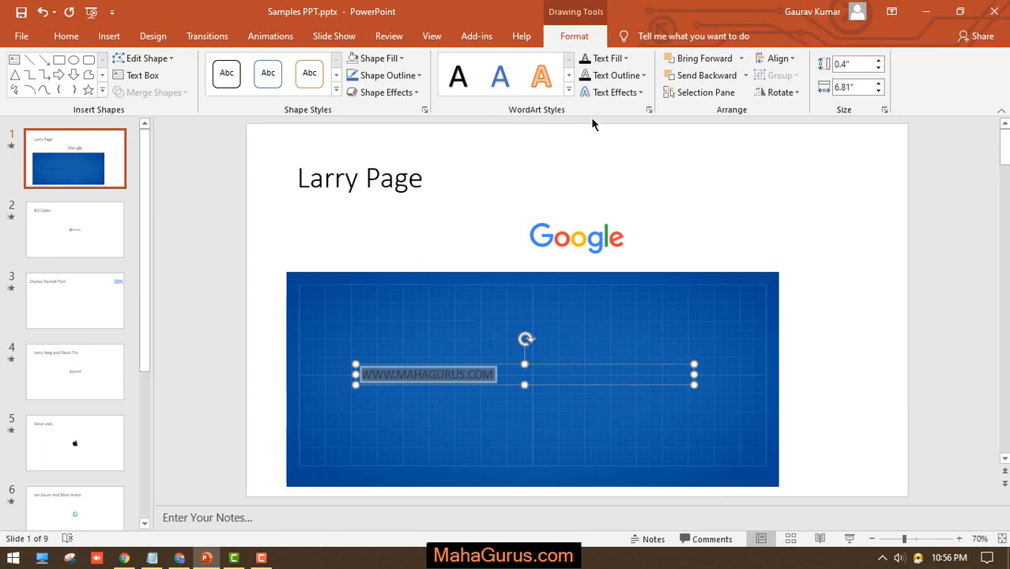
pyautogui.moveTo(612, 92)
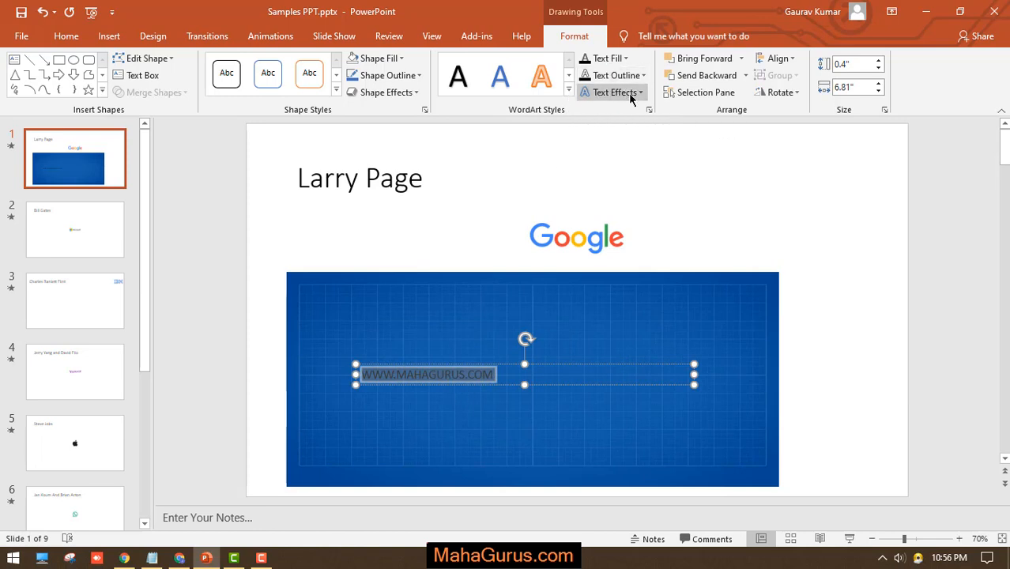
pyautogui.click(602, 58)
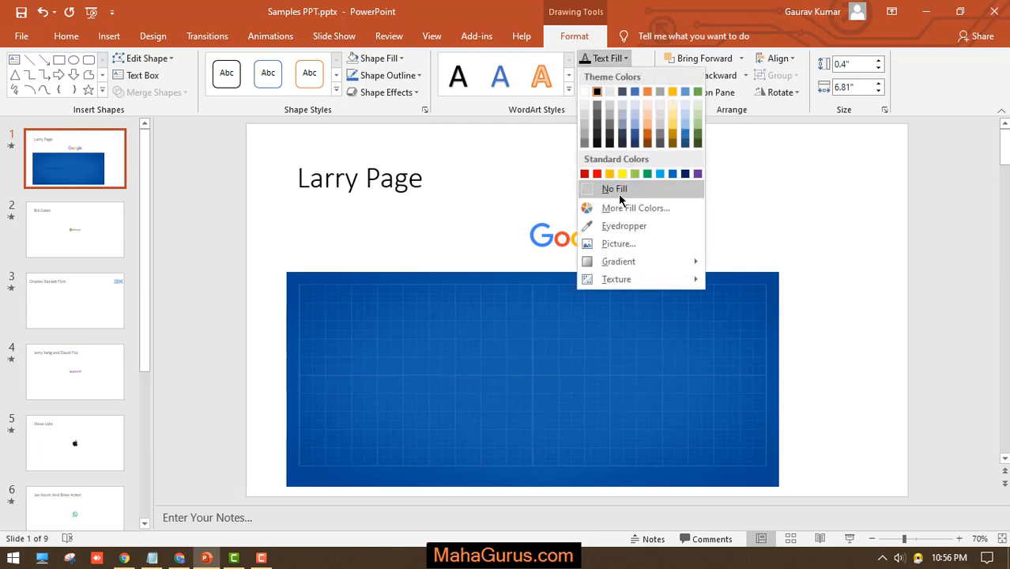
pyautogui.click(614, 188)
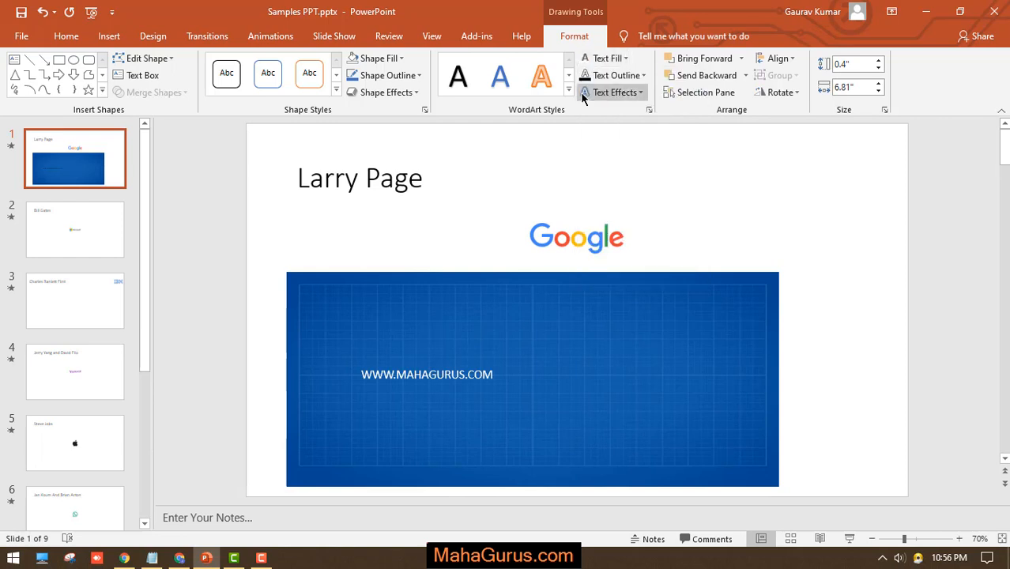